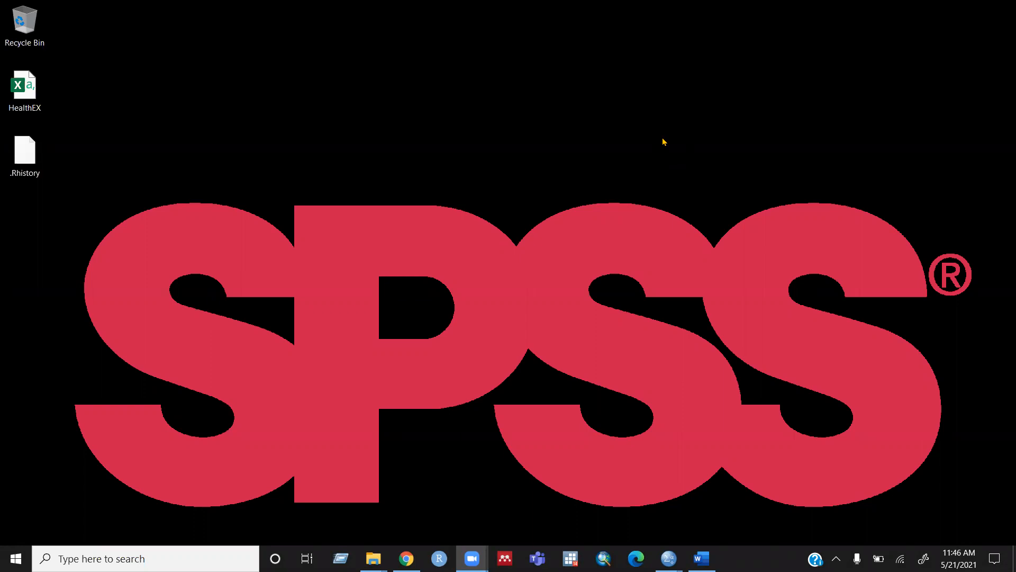
{"action": "mouse_move", "coordinate": [652, 512]}
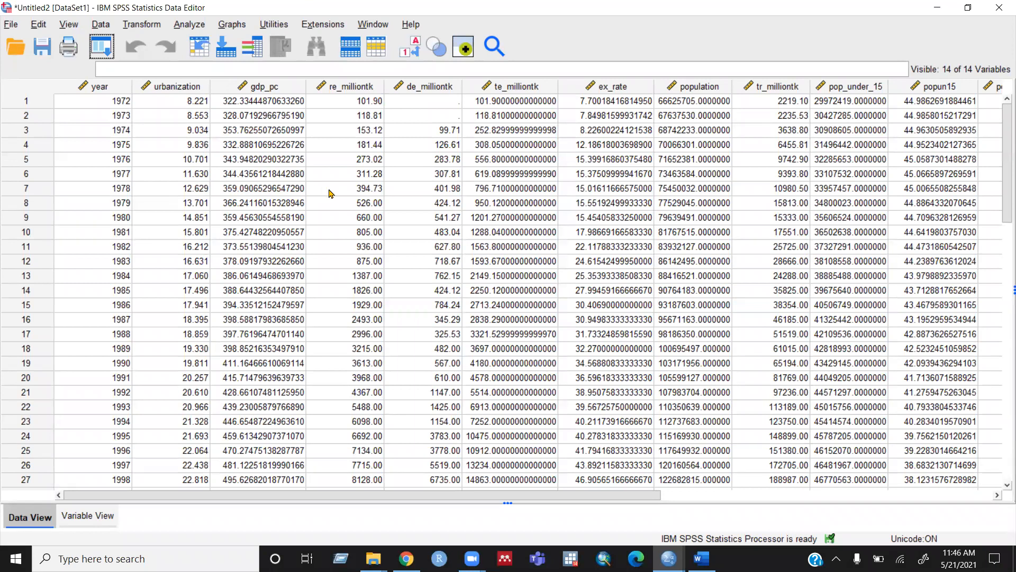
{"action": "mouse_move", "coordinate": [143, 145]}
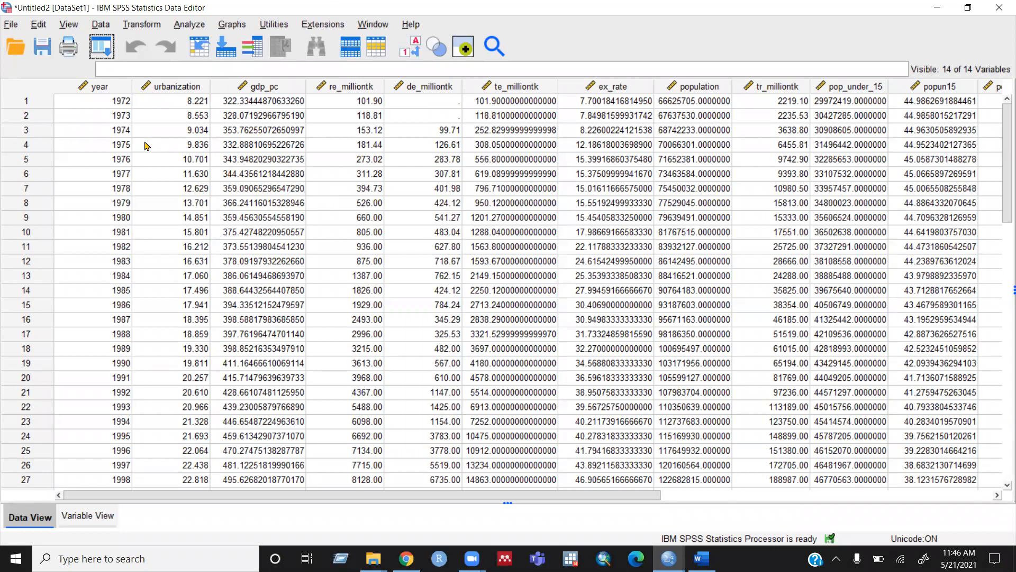
{"action": "mouse_move", "coordinate": [180, 87]}
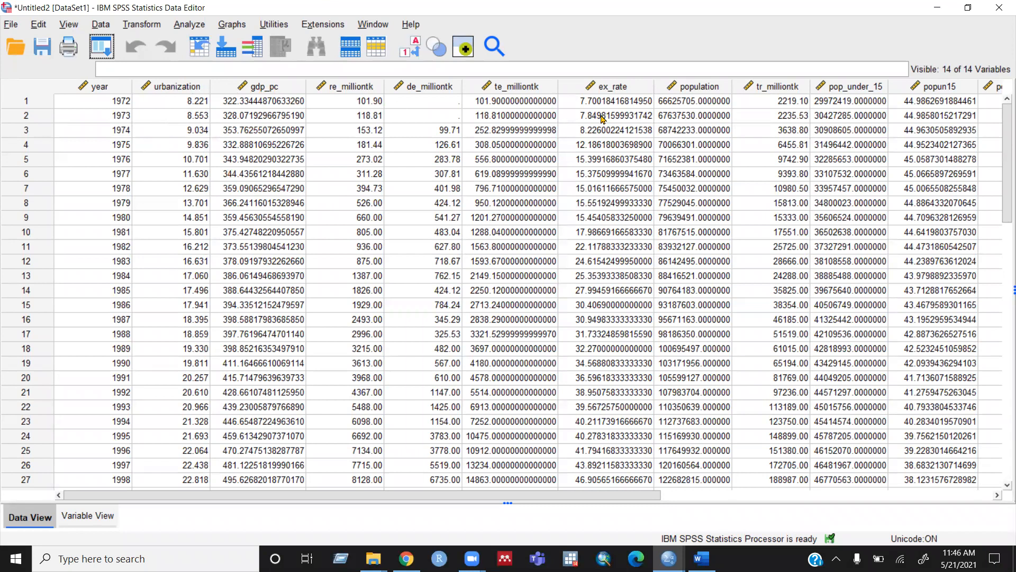
{"action": "mouse_move", "coordinate": [619, 92]}
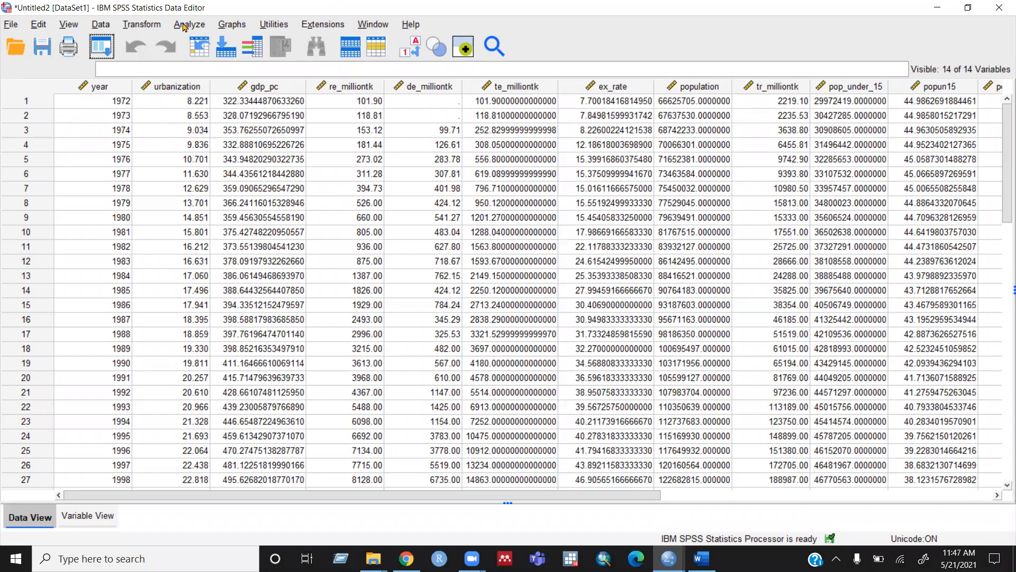
Start a Frequencies analysis and add urbanization, gdp_pc and ex_rate as variables.
{"action": "left_click", "coordinate": [189, 23]}
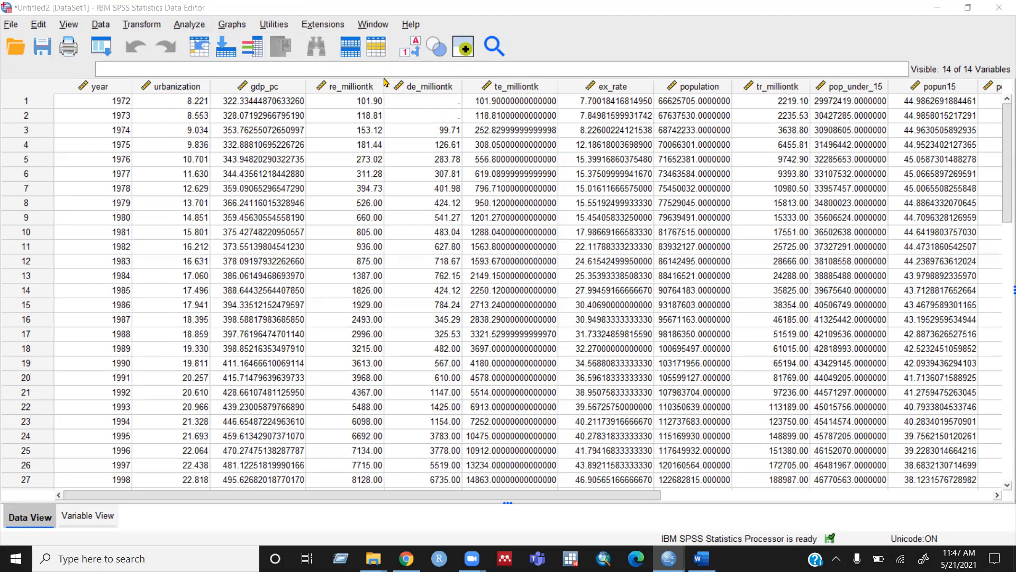
{"action": "left_click", "coordinate": [188, 23]}
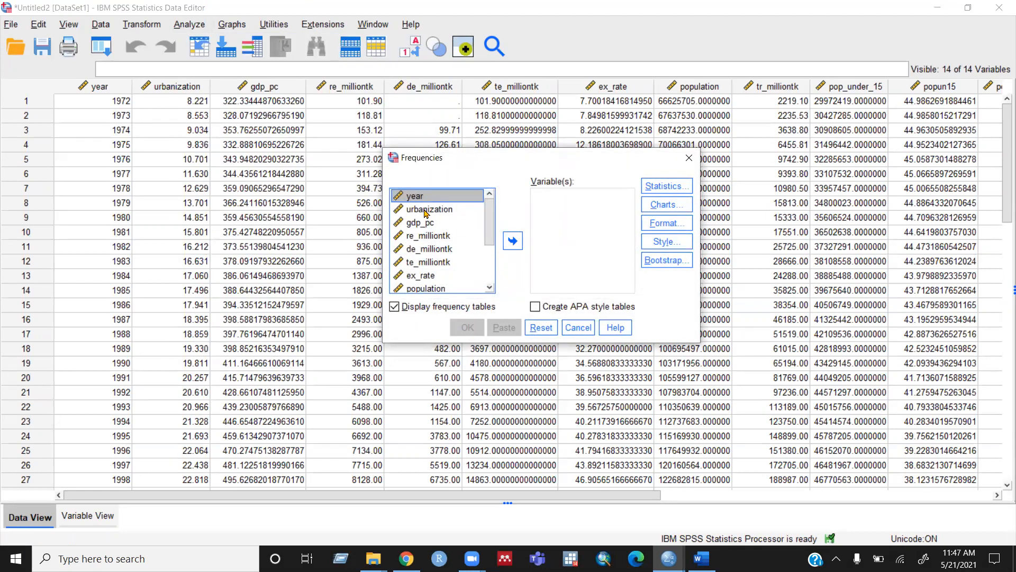
{"action": "mouse_move", "coordinate": [451, 214]}
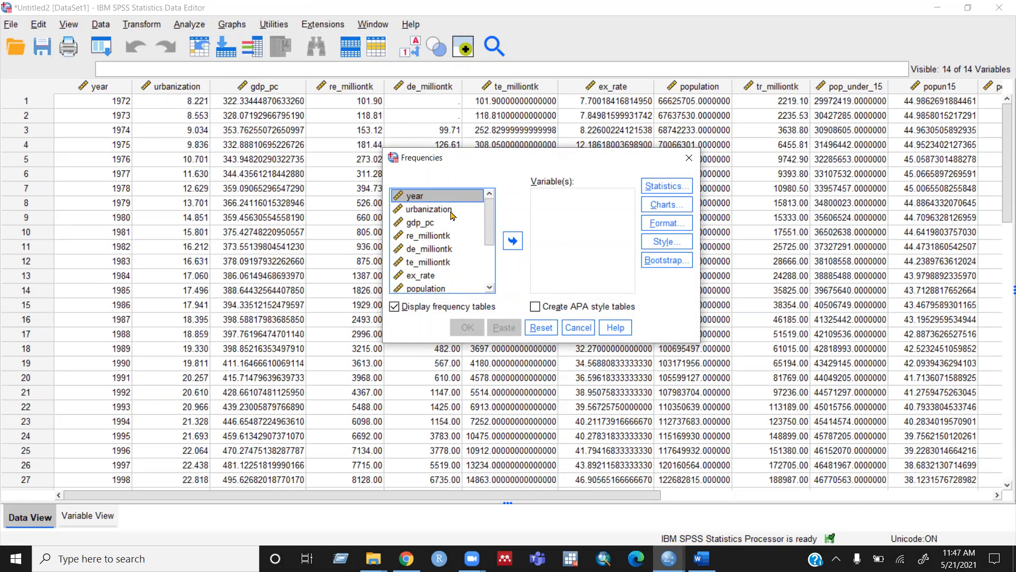
{"action": "left_click", "coordinate": [430, 209]}
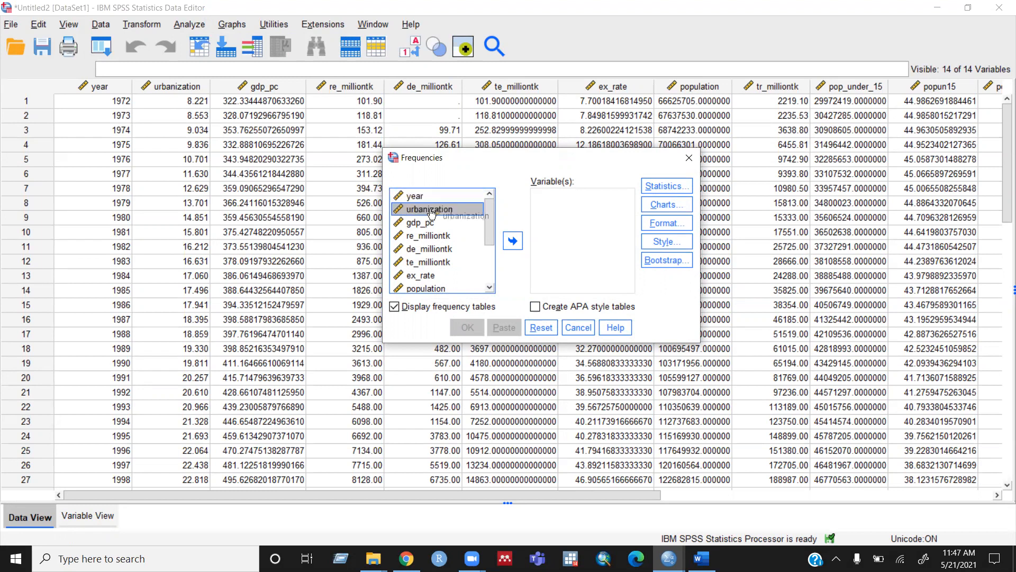
{"action": "left_click", "coordinate": [512, 241]}
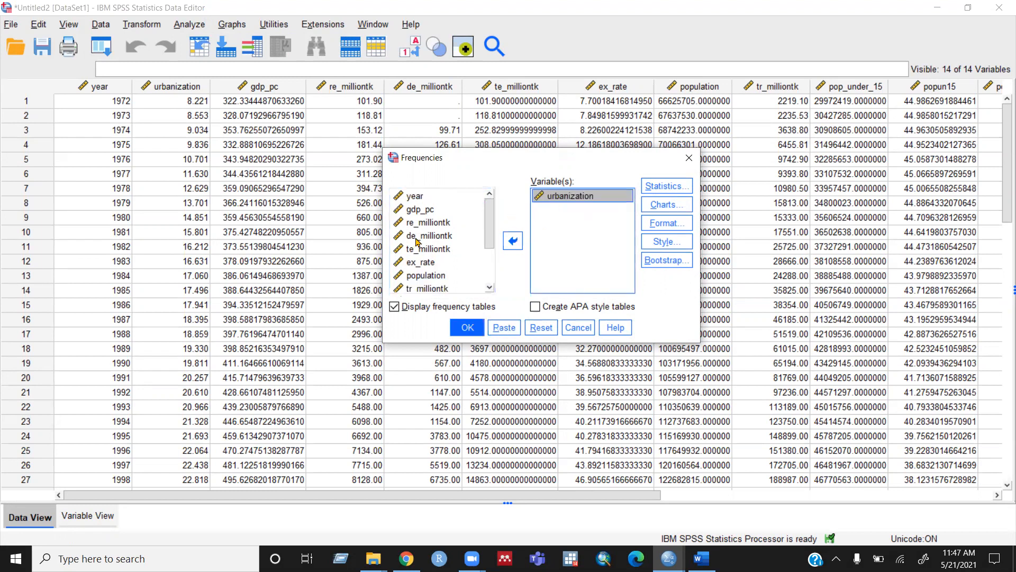
{"action": "left_click", "coordinate": [512, 240]}
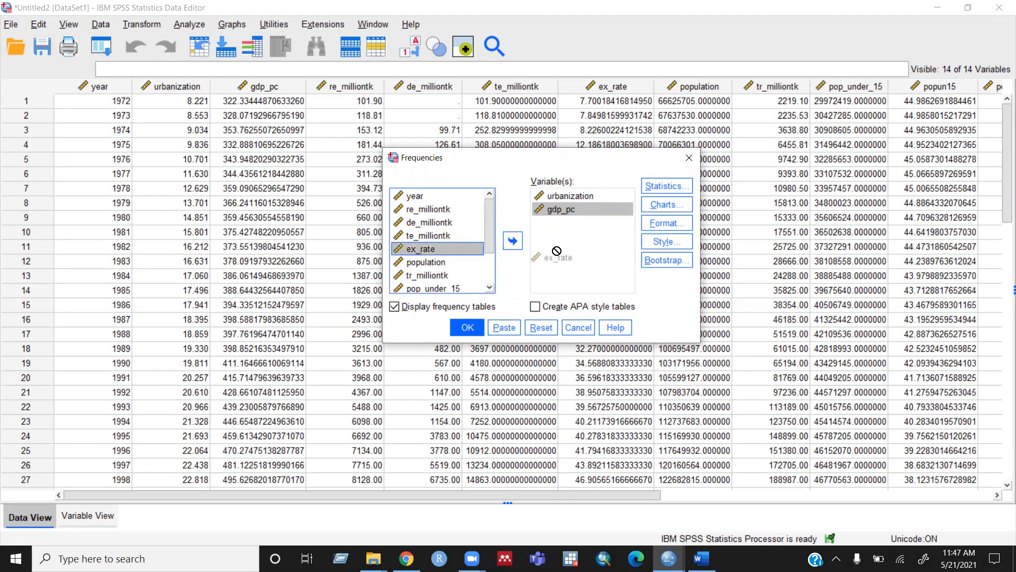
{"action": "left_click", "coordinate": [512, 241]}
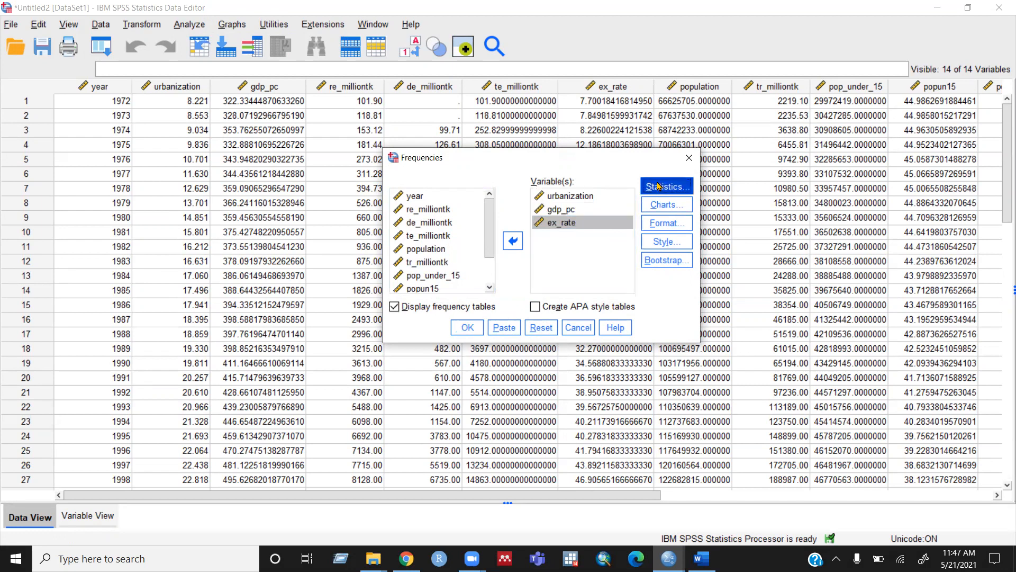
In Frequencies Statistics, check mean, mode, standard deviation and variance.
{"action": "left_click", "coordinate": [666, 187]}
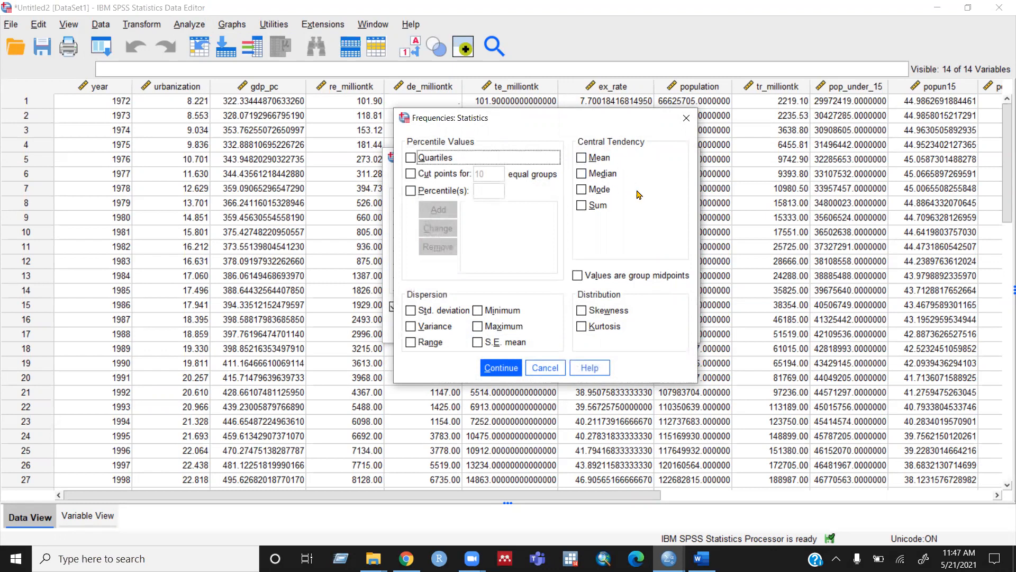
{"action": "mouse_move", "coordinate": [654, 214]}
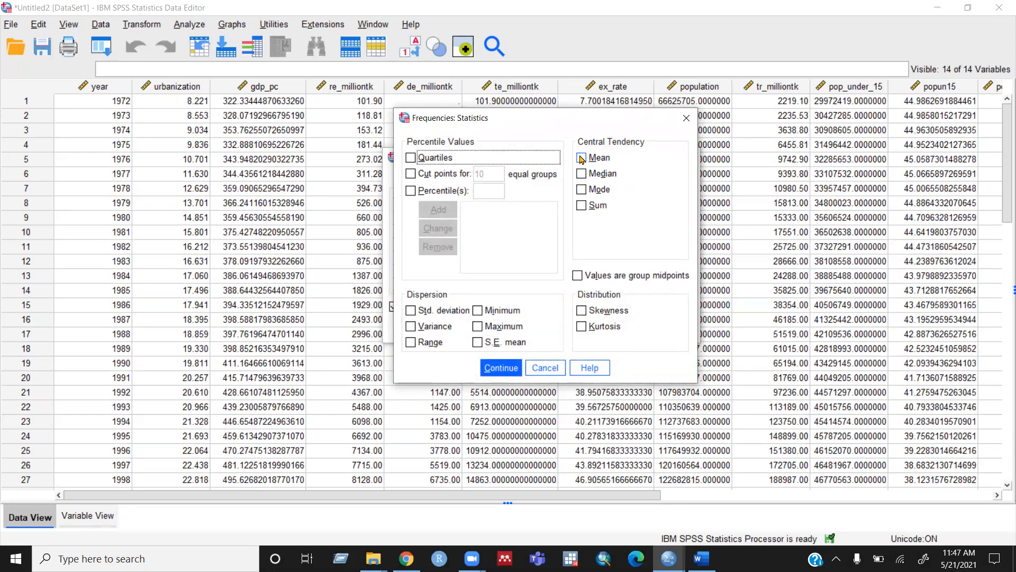
{"action": "left_click", "coordinate": [581, 173]}
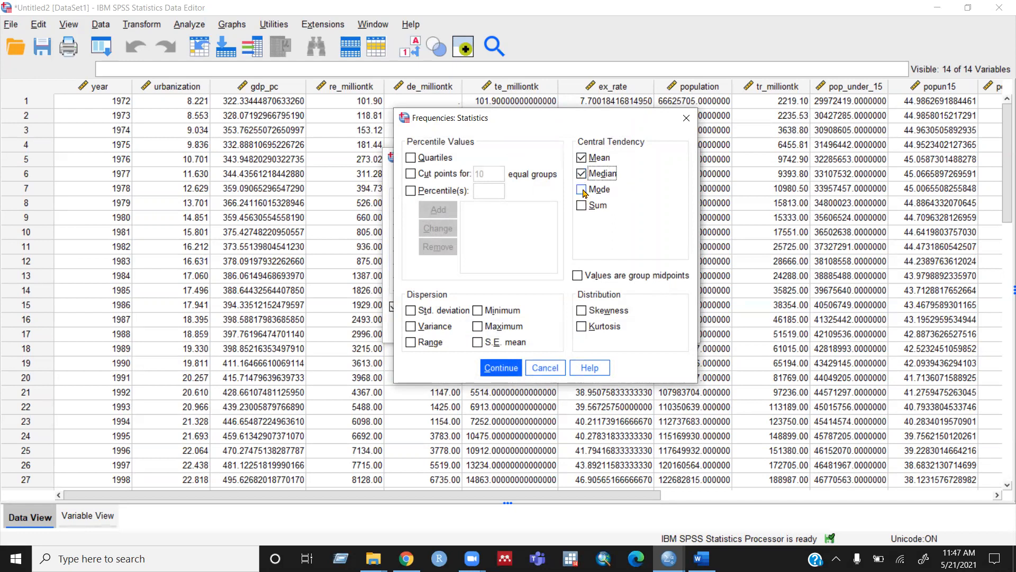
{"action": "left_click", "coordinate": [582, 188]}
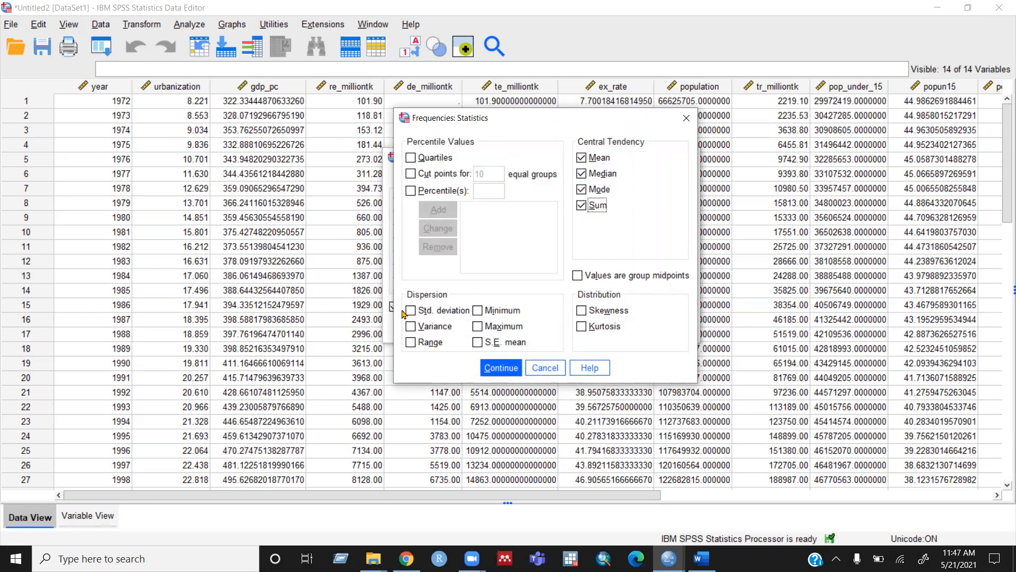
{"action": "left_click", "coordinate": [411, 310]}
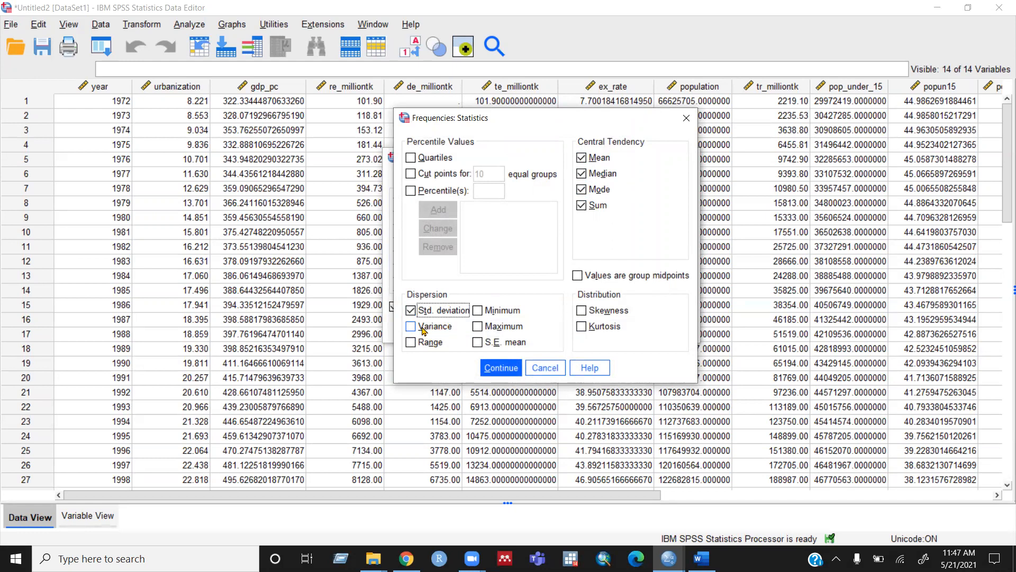
{"action": "left_click", "coordinate": [411, 326]}
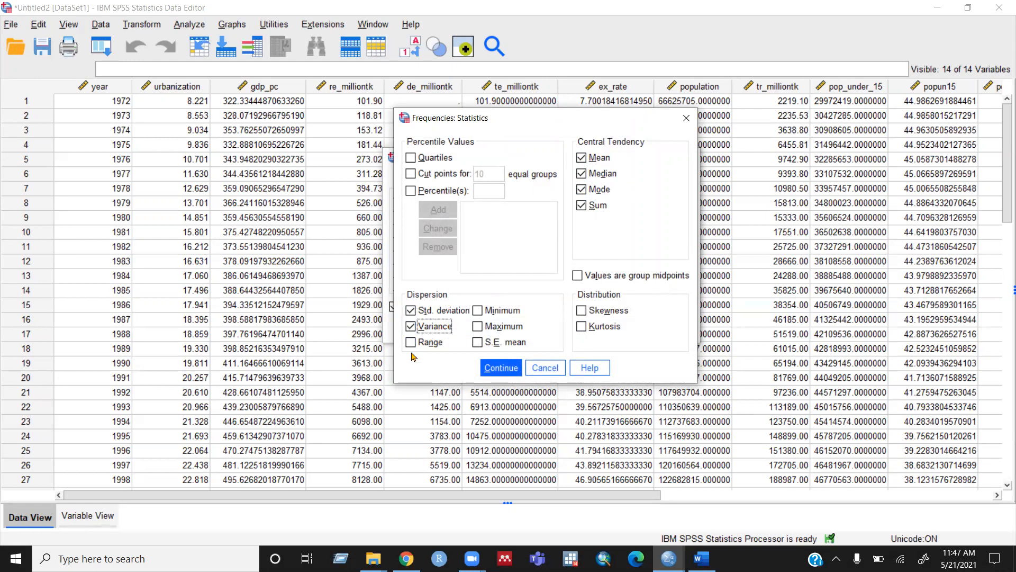
Also check range, minimum, maximum, S.E. mean, skewness and kurtosis.
{"action": "left_click", "coordinate": [411, 341]}
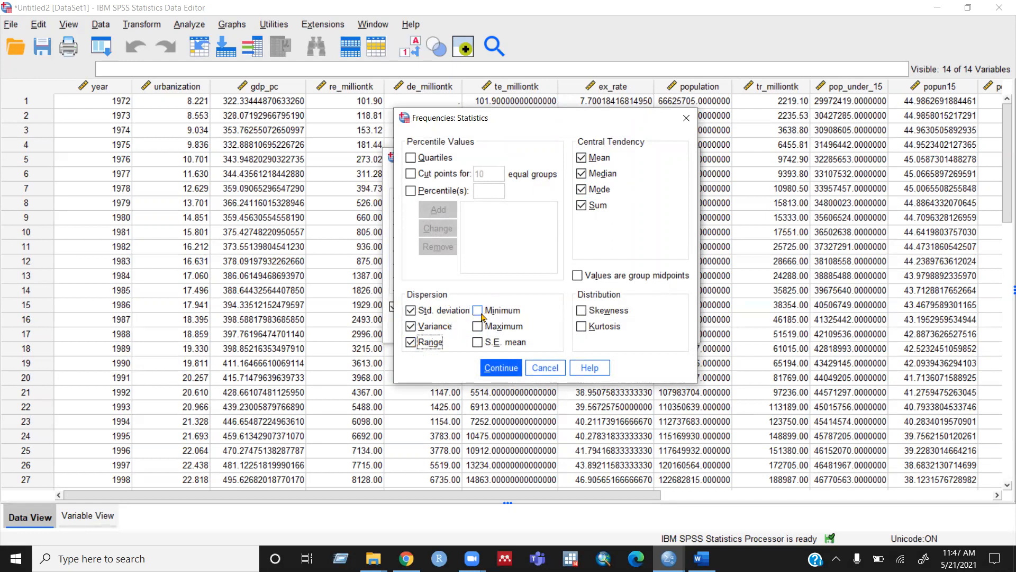
{"action": "left_click", "coordinate": [478, 310]}
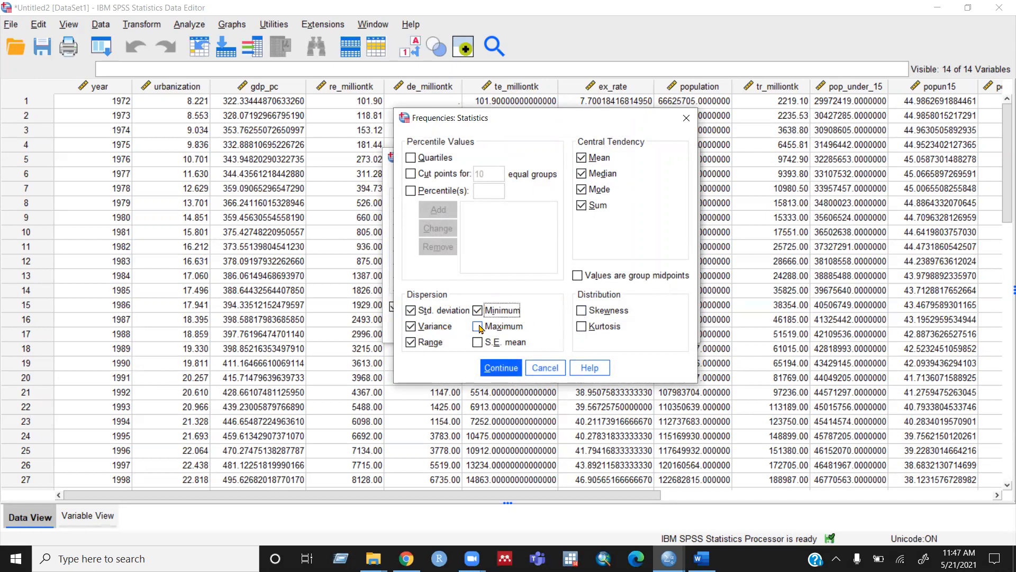
{"action": "left_click", "coordinate": [478, 326]}
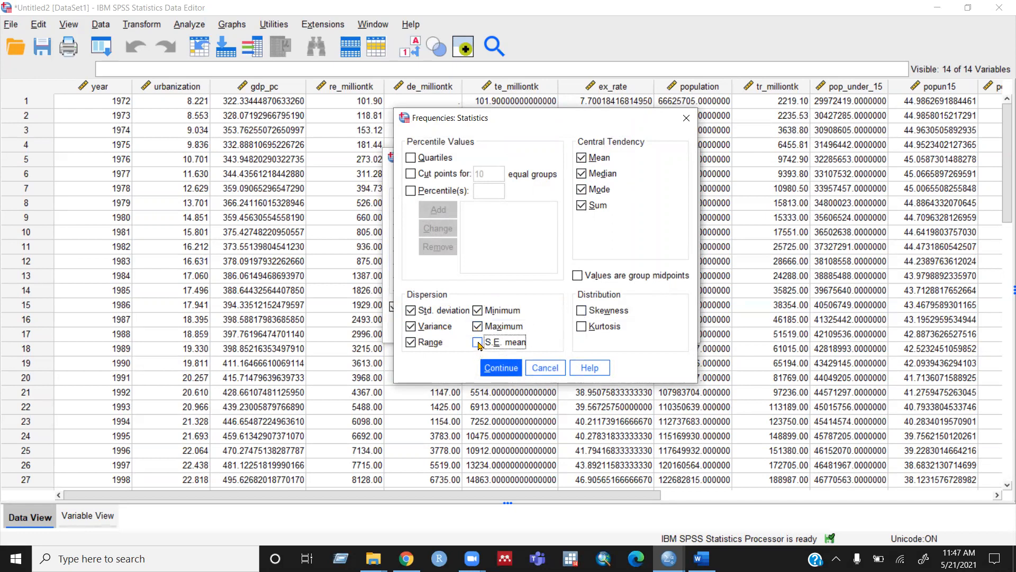
{"action": "left_click", "coordinate": [475, 342]}
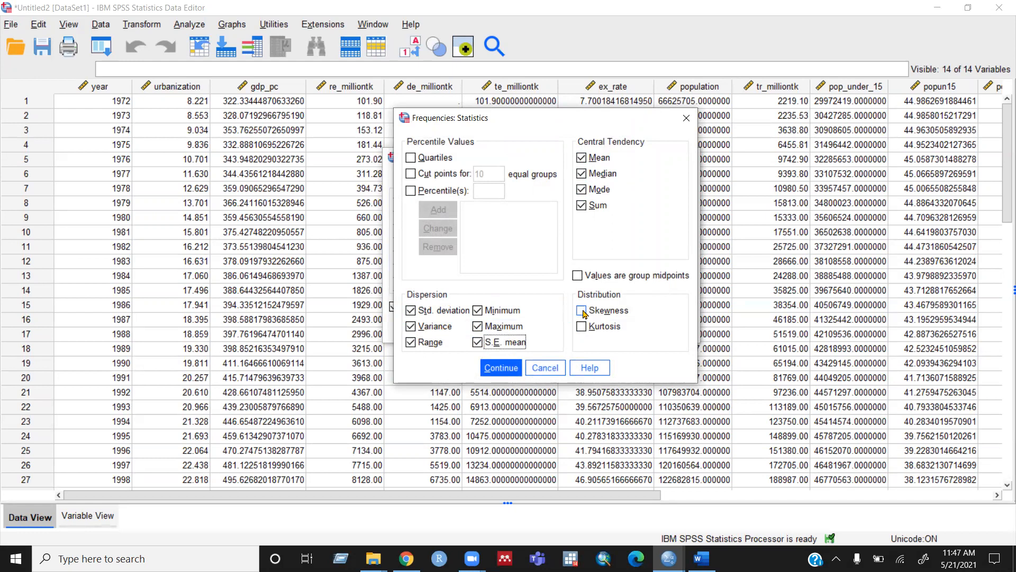
{"action": "left_click", "coordinate": [581, 310]}
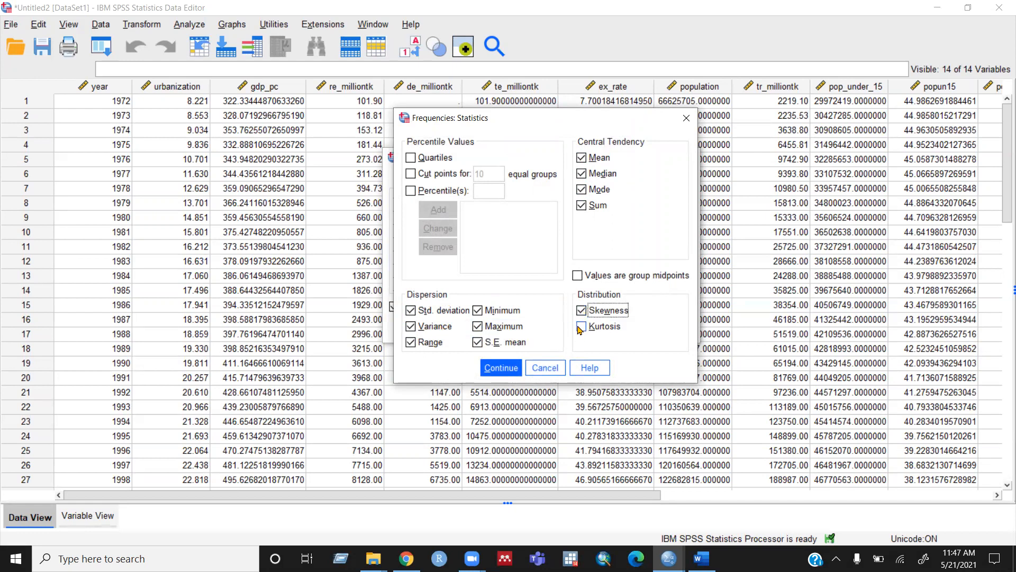
{"action": "left_click", "coordinate": [582, 326]}
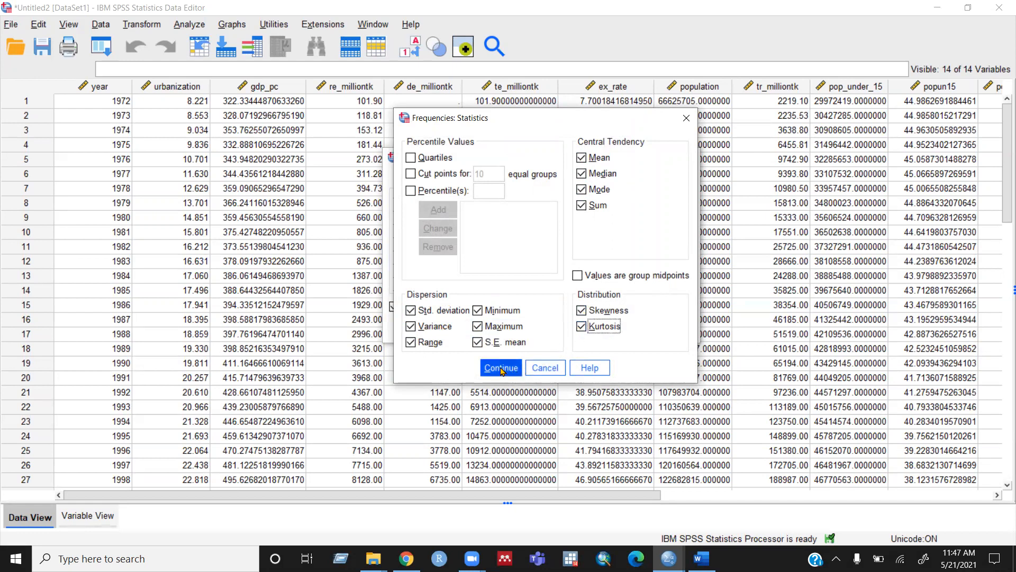
Confirm the chosen statistics and run Frequencies on urbanization, gdp_pc and ex_rate.
{"action": "left_click", "coordinate": [500, 367]}
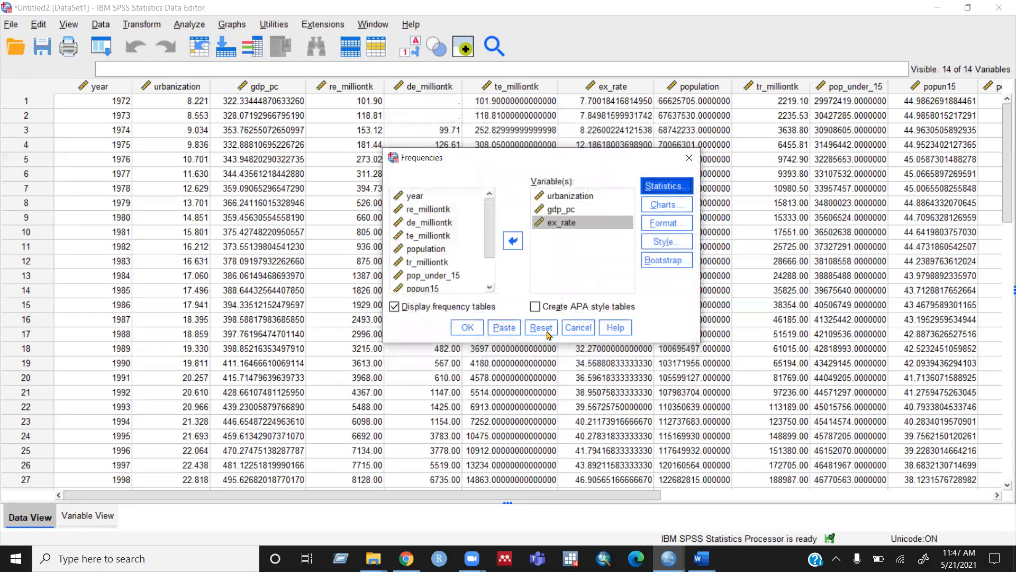
{"action": "mouse_move", "coordinate": [512, 300]}
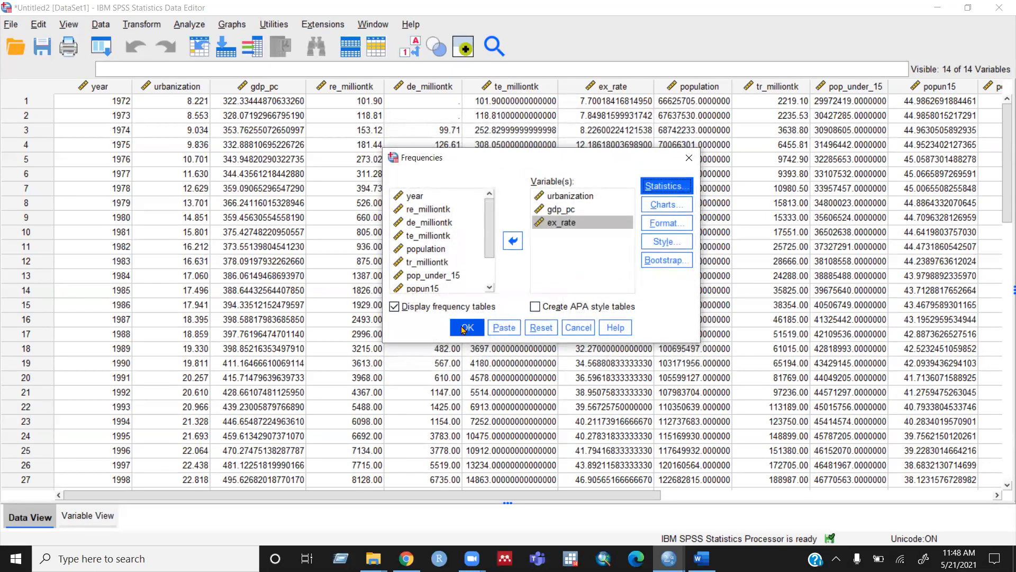
{"action": "left_click", "coordinate": [465, 327]}
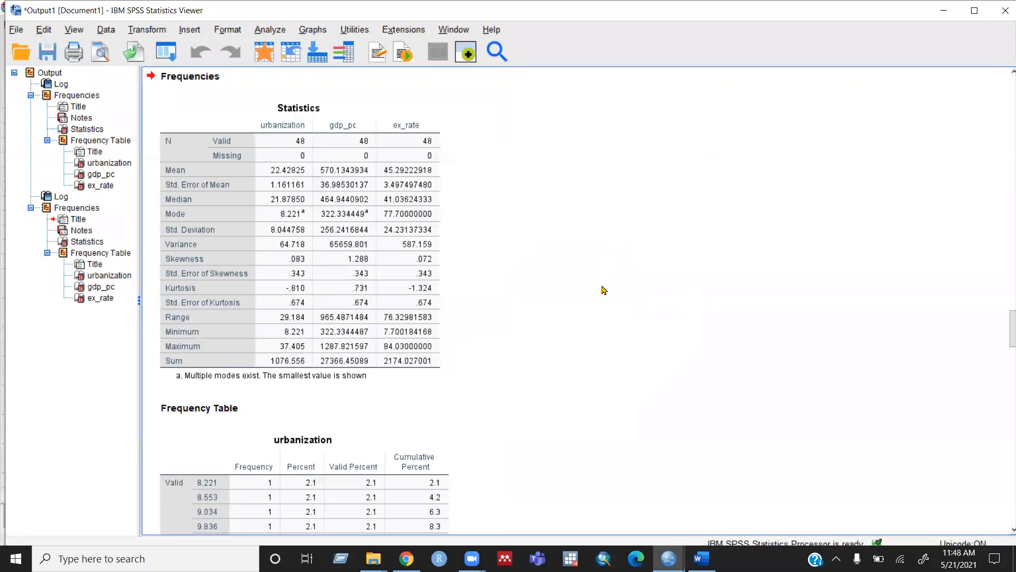
{"action": "left_click", "coordinate": [297, 108]}
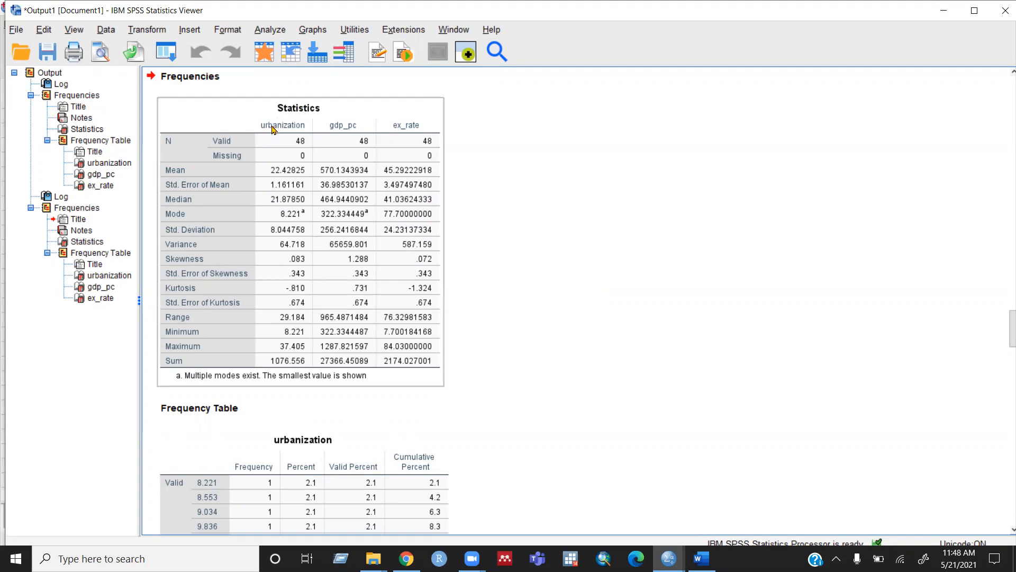
{"action": "mouse_move", "coordinate": [218, 139]}
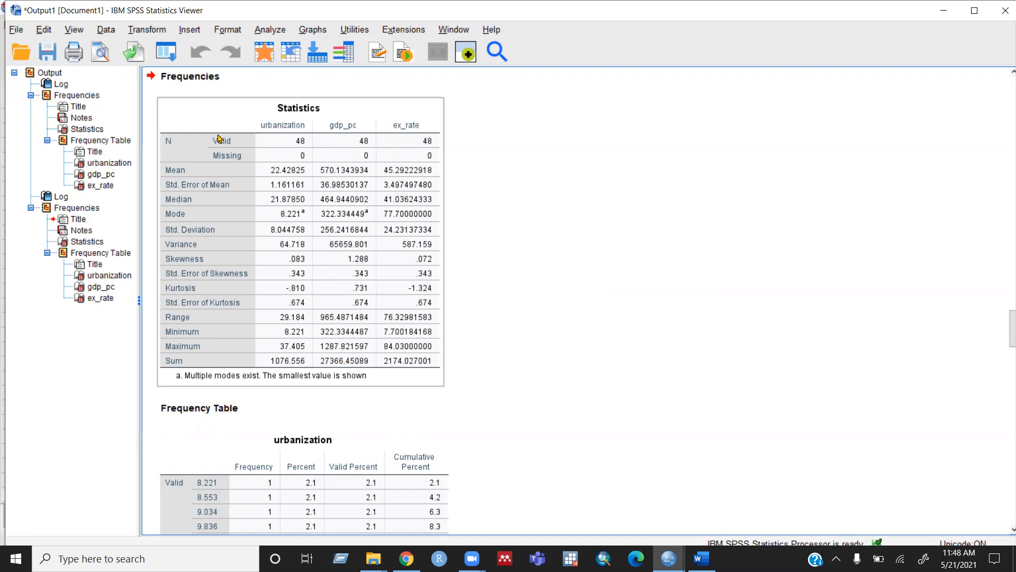
{"action": "mouse_move", "coordinate": [210, 160]}
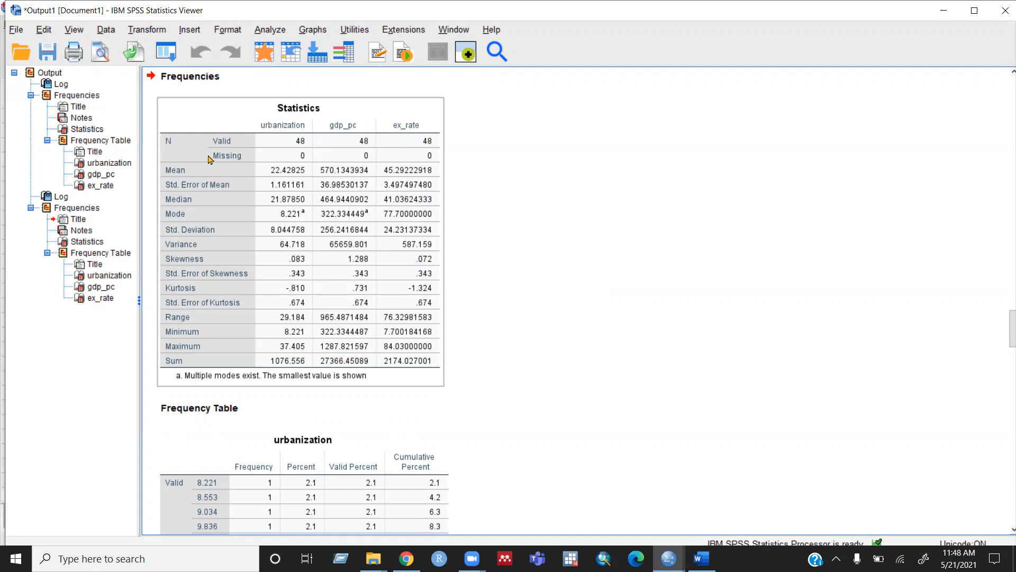
{"action": "mouse_move", "coordinate": [216, 213]}
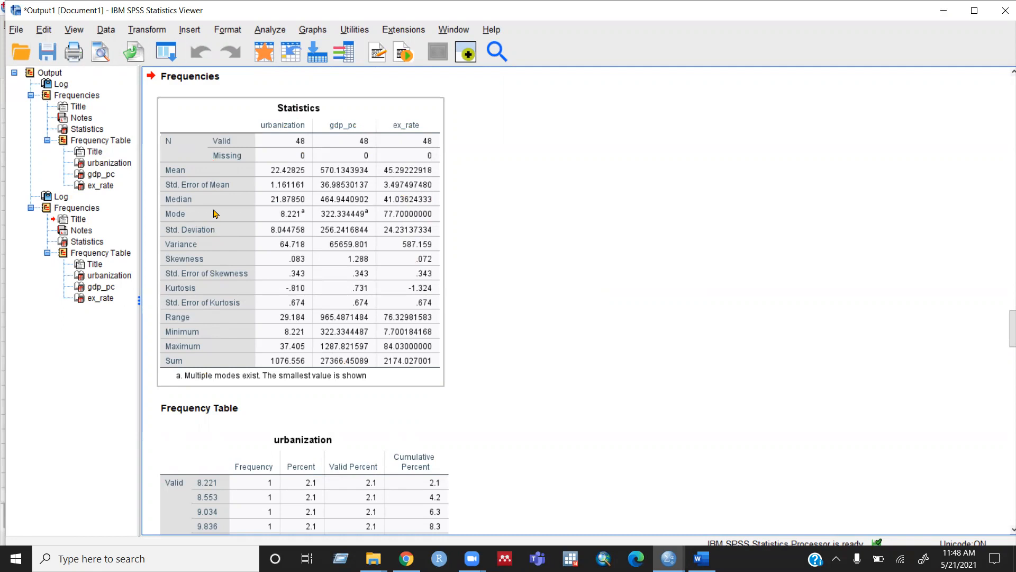
{"action": "mouse_move", "coordinate": [608, 315]}
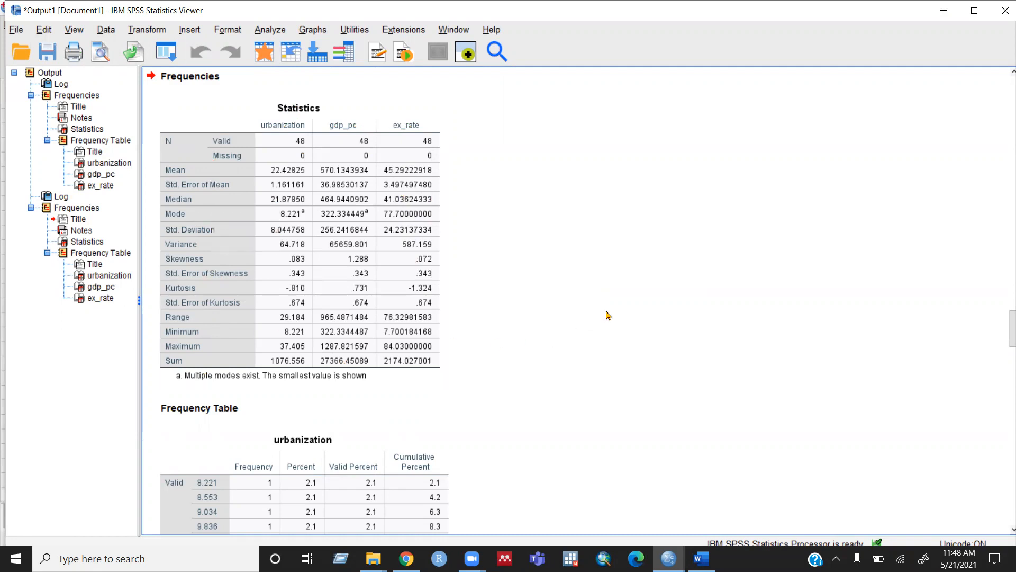
{"action": "mouse_move", "coordinate": [574, 291]}
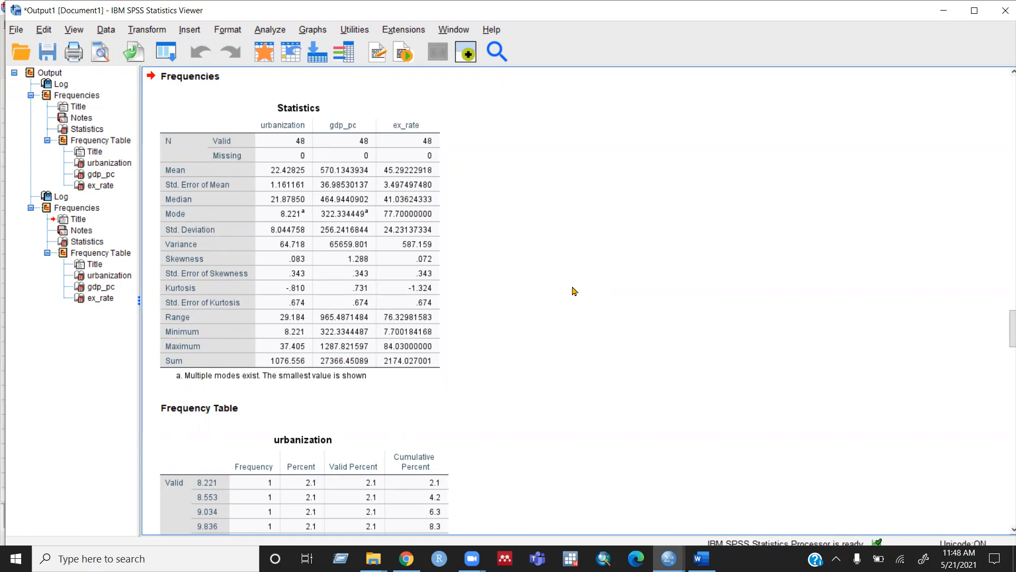
{"action": "mouse_move", "coordinate": [572, 282]}
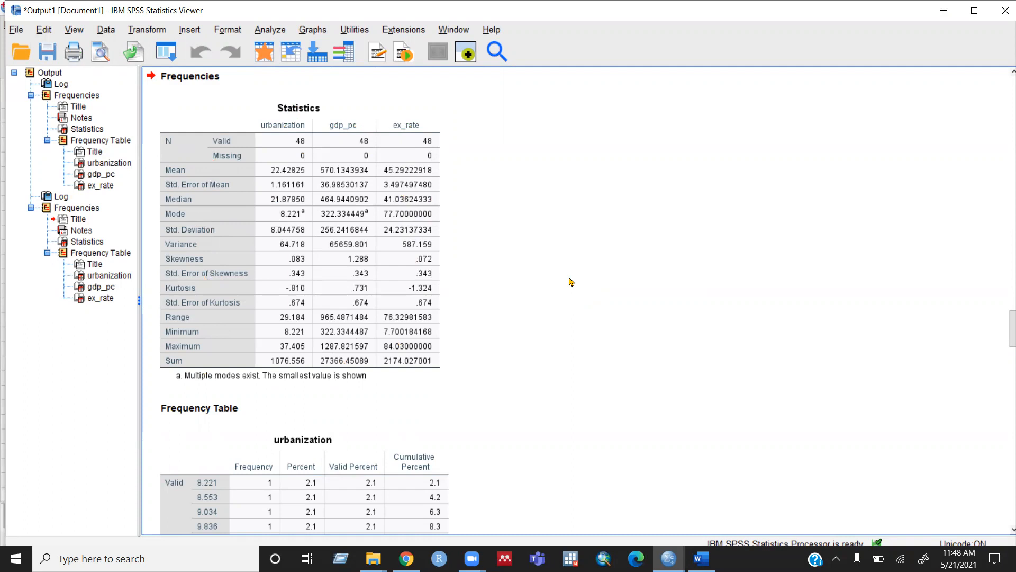
{"action": "mouse_move", "coordinate": [603, 256]}
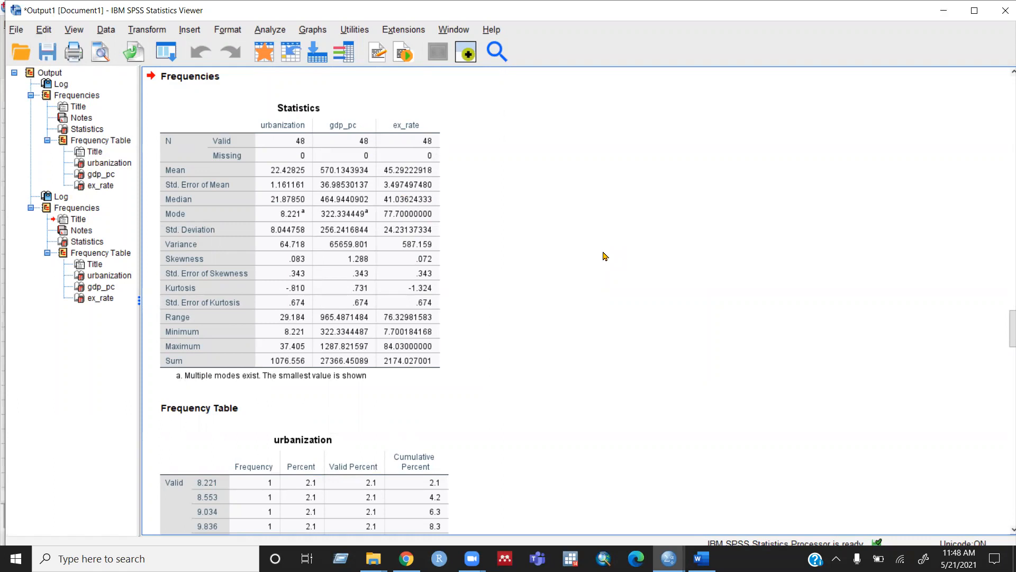
{"action": "mouse_move", "coordinate": [598, 228]}
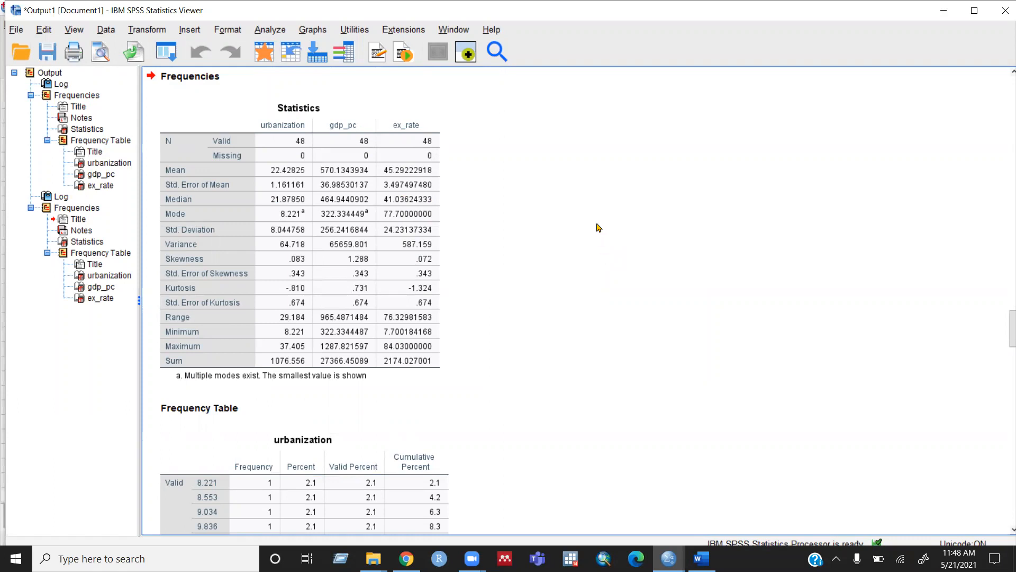